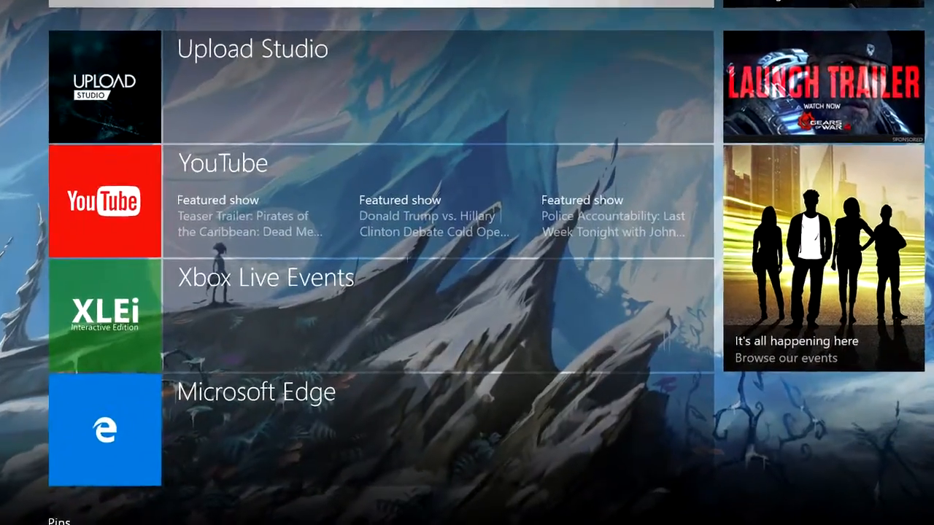
Step: Open Upload Studio and browse through the saved game captures
left_click(104, 86)
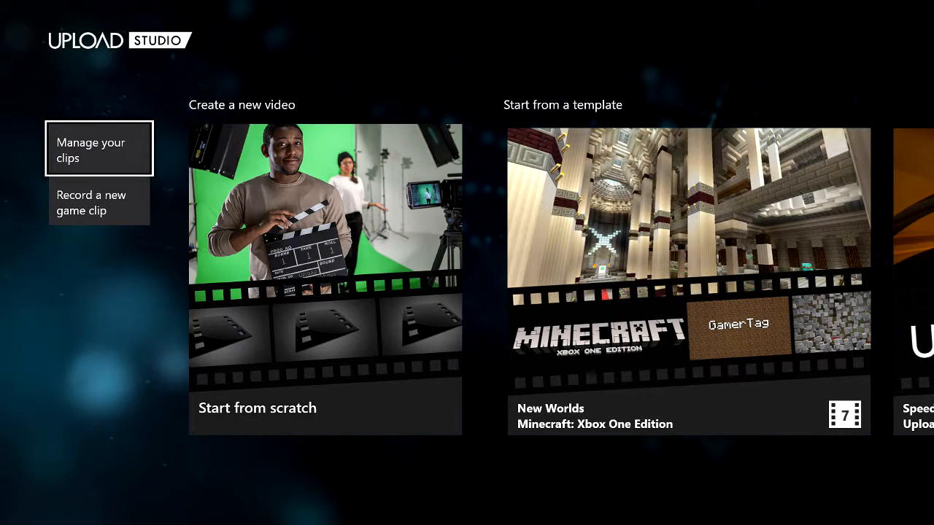
left_click(99, 148)
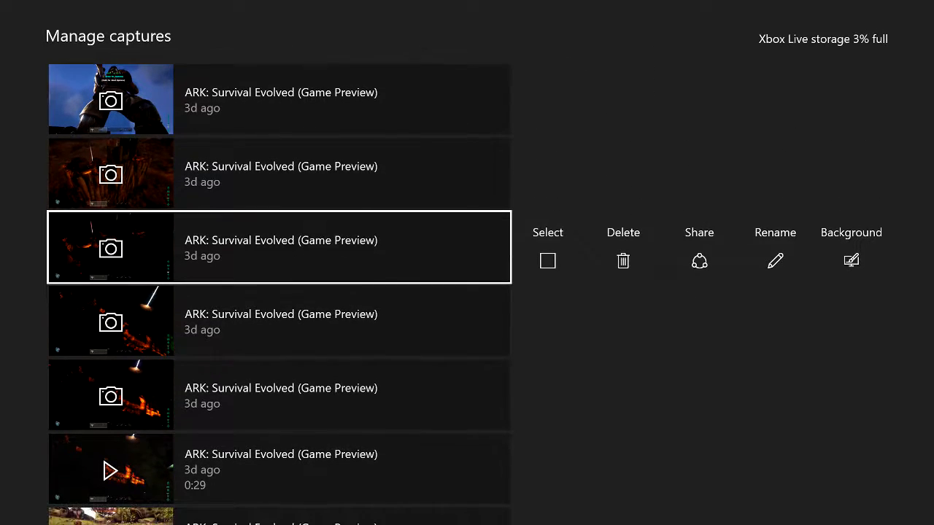
scroll("down", 3)
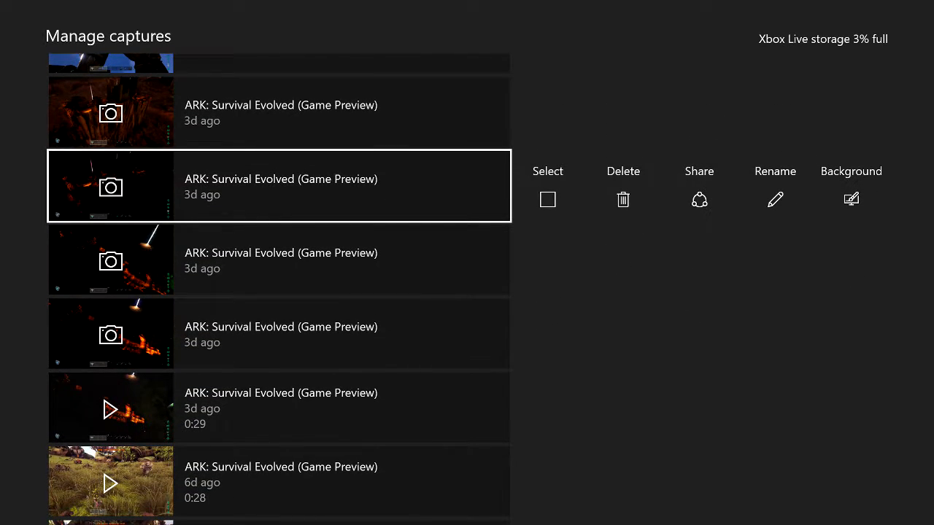
scroll("down", 3)
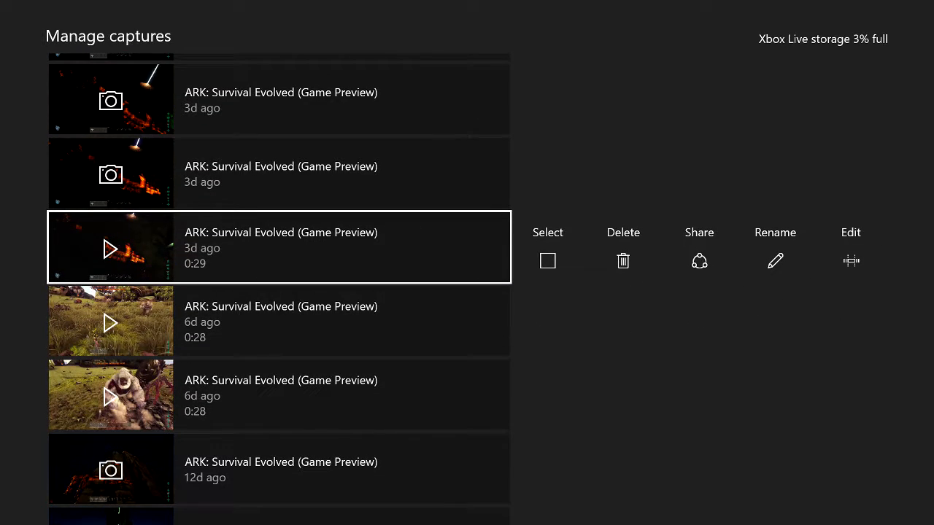
scroll("down", 3)
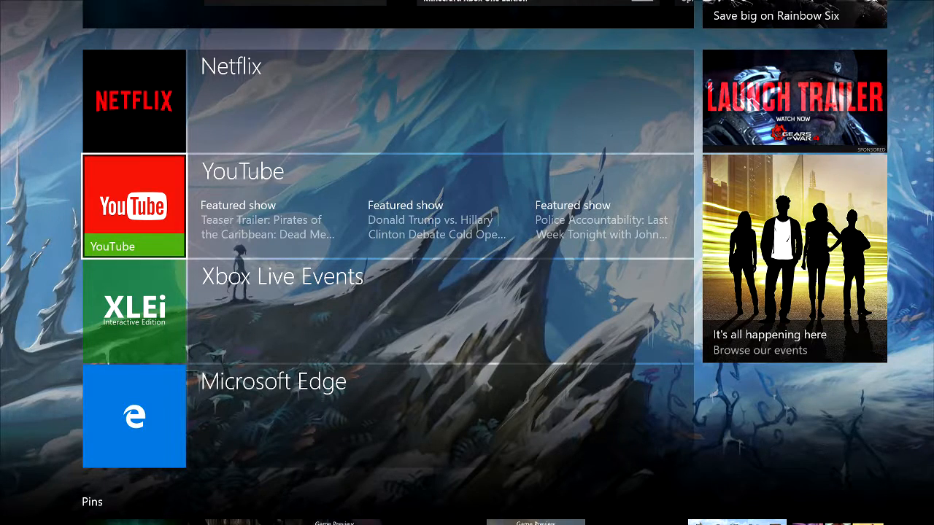
Step: Launch YouTube and scroll the library past Watch Later and Created playlists to Uploads
left_click(135, 204)
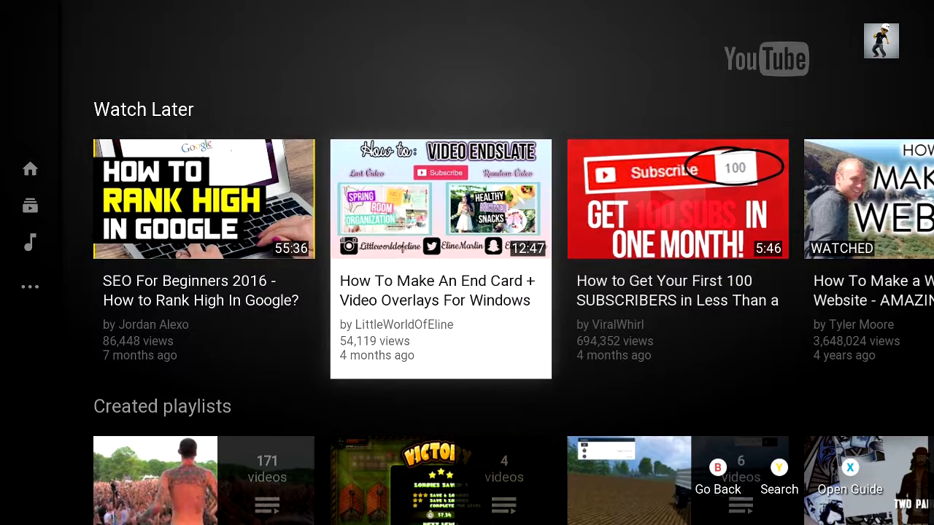
scroll("down", 3)
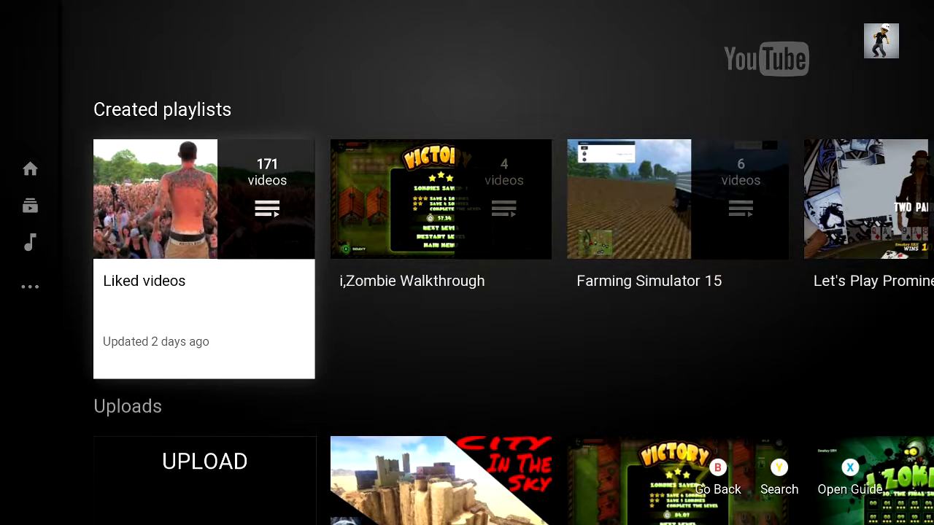
scroll("down", 3)
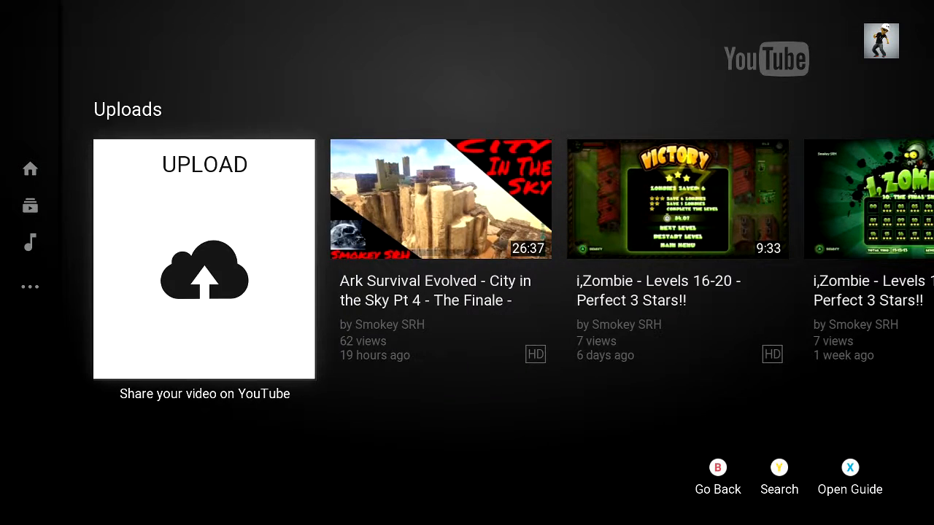
Step: Start an upload and pick the 0:28 ARK: Survival Evolved clip from 09/28/2016
left_click(205, 258)
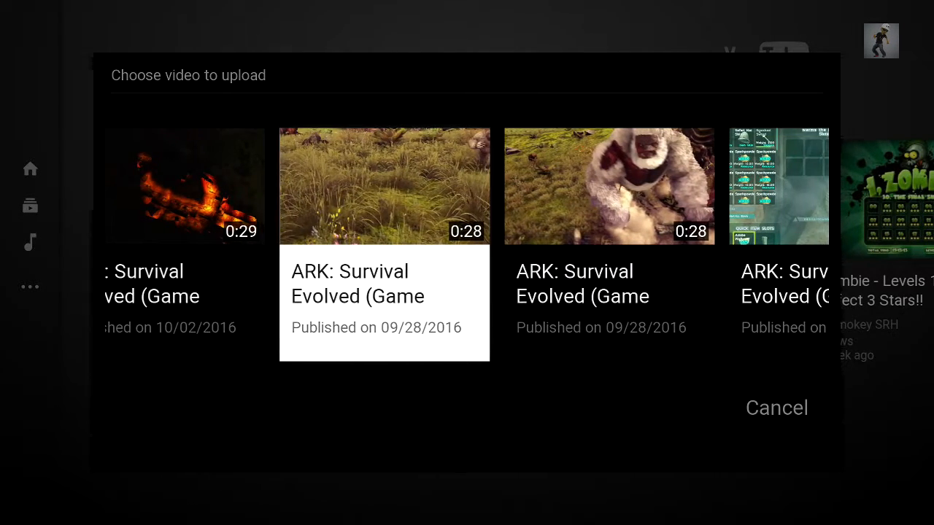
left_click(384, 187)
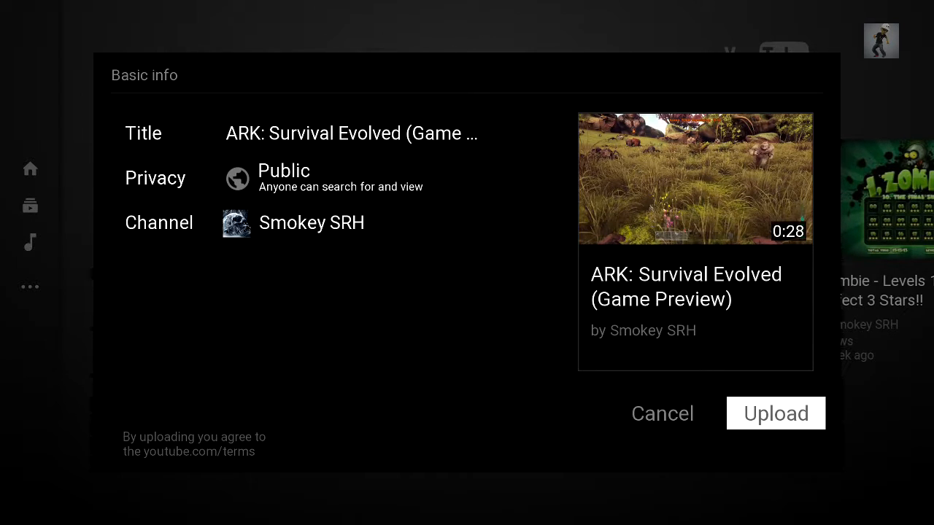
Step: Upload the ARK (Game Preview) clip publicly and wait for the Upload complete! message
left_click(776, 413)
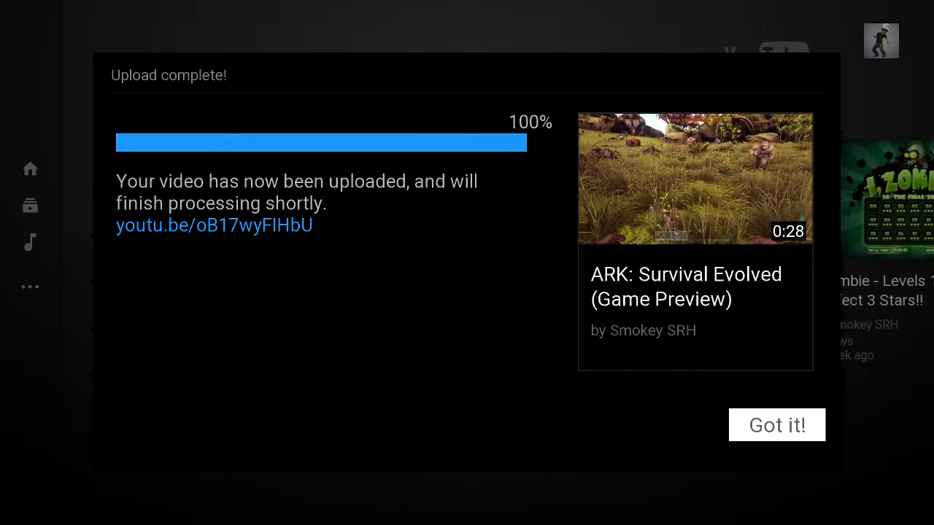
Step: Dismiss the upload notice and open Library to see the new ARK video first in Uploads
left_click(776, 425)
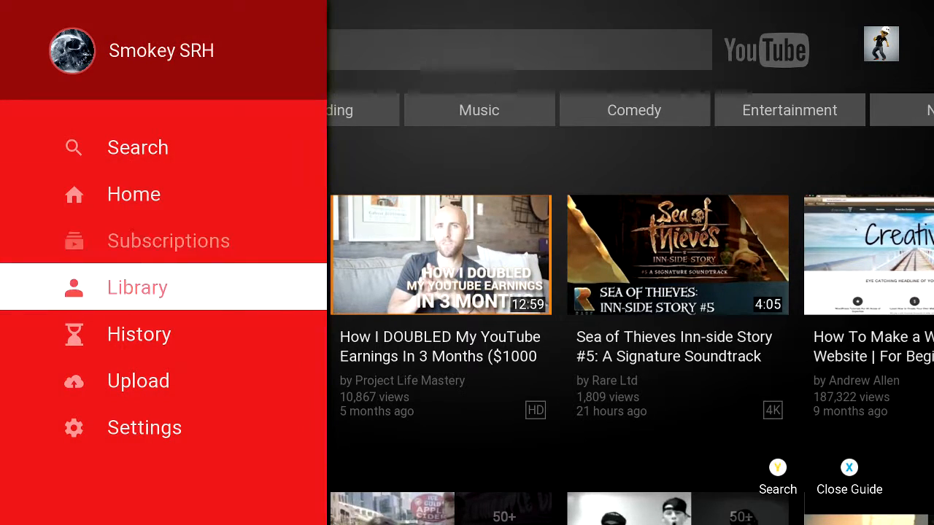
left_click(137, 288)
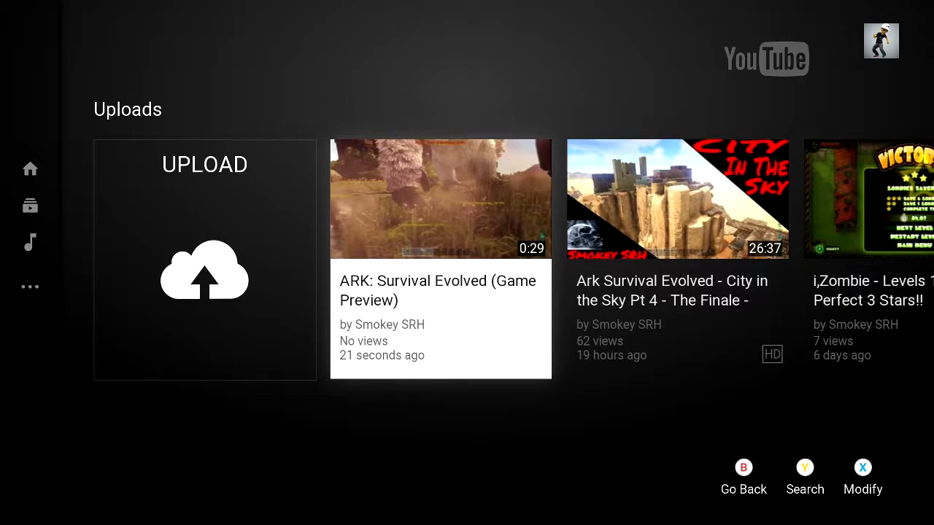
Step: Go back to the Xbox One Home dashboard, leaving YouTube loading in its tile
scroll("right", 3)
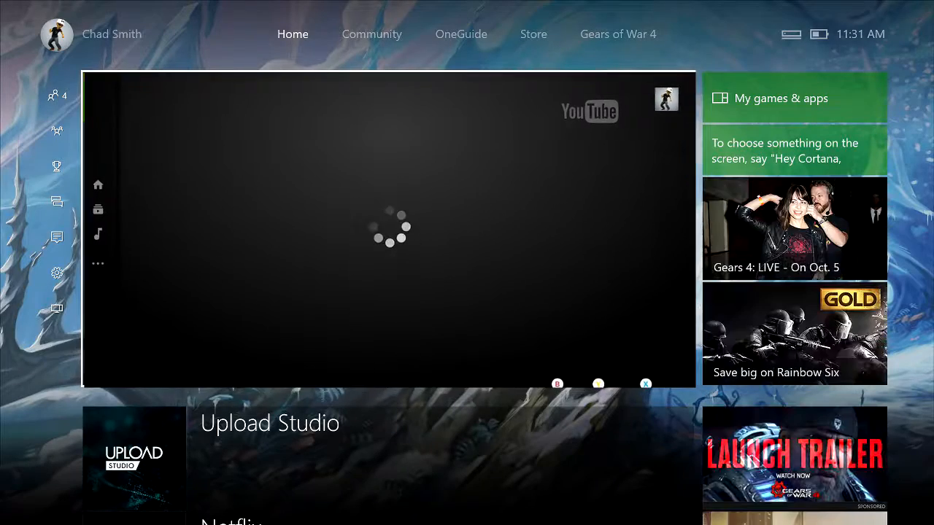
Step: Scroll down Home from the YouTube tile to the Pins list, Upload Studio first
scroll("down", 3)
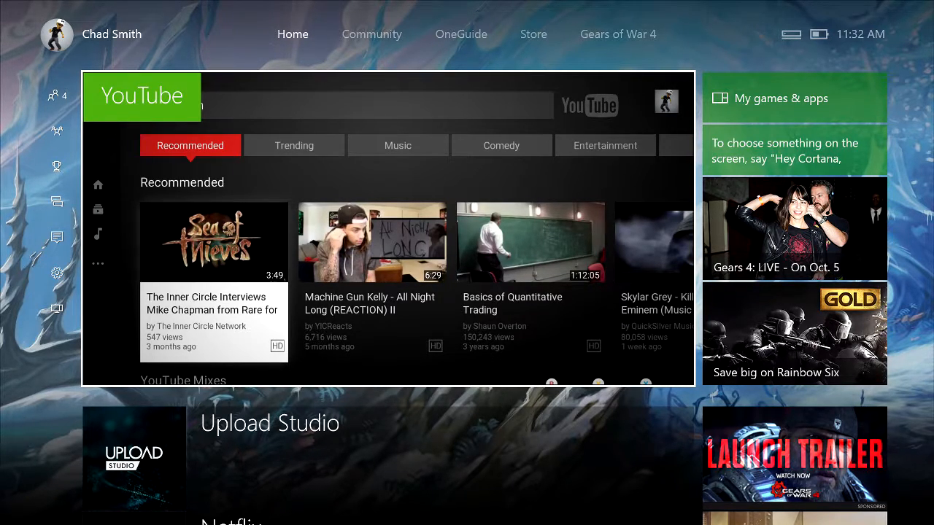
scroll("down", 3)
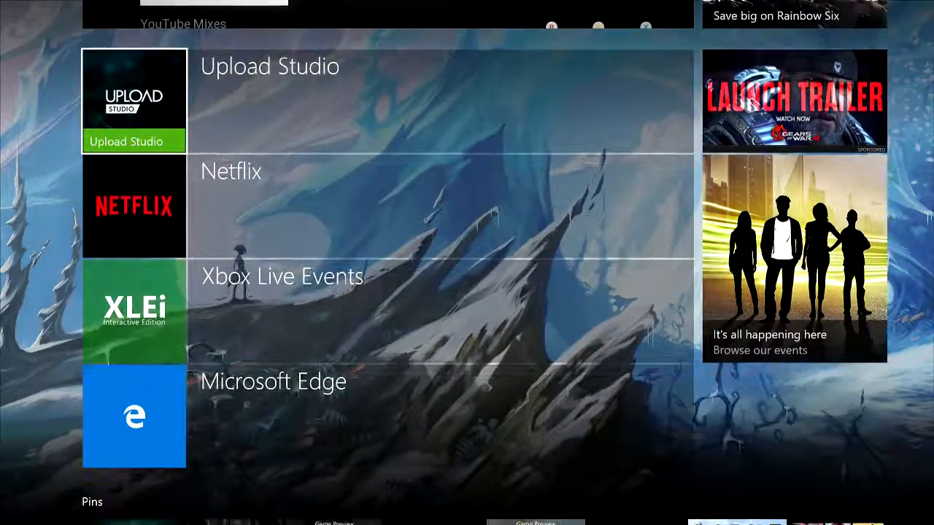